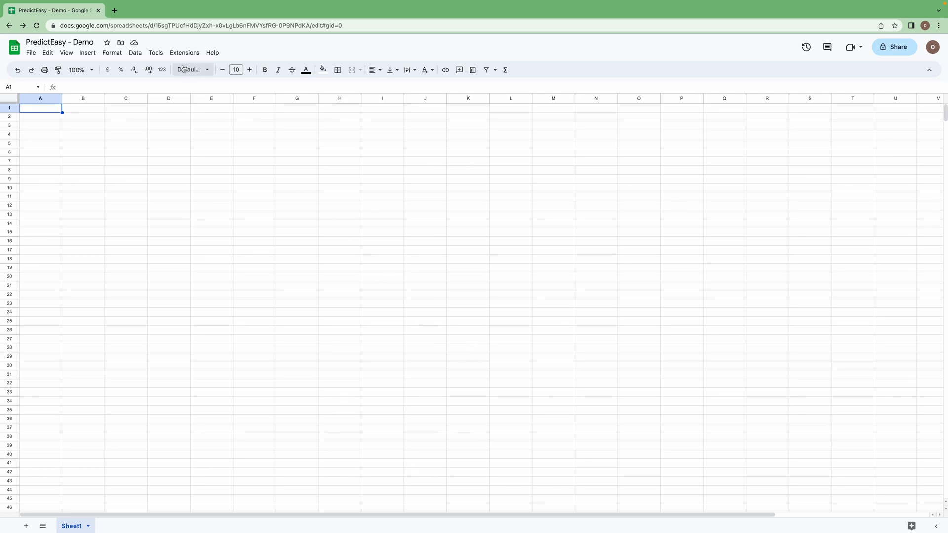
- Reach the Google Workspace Marketplace add-on store from the Extensions menu
click(184, 52)
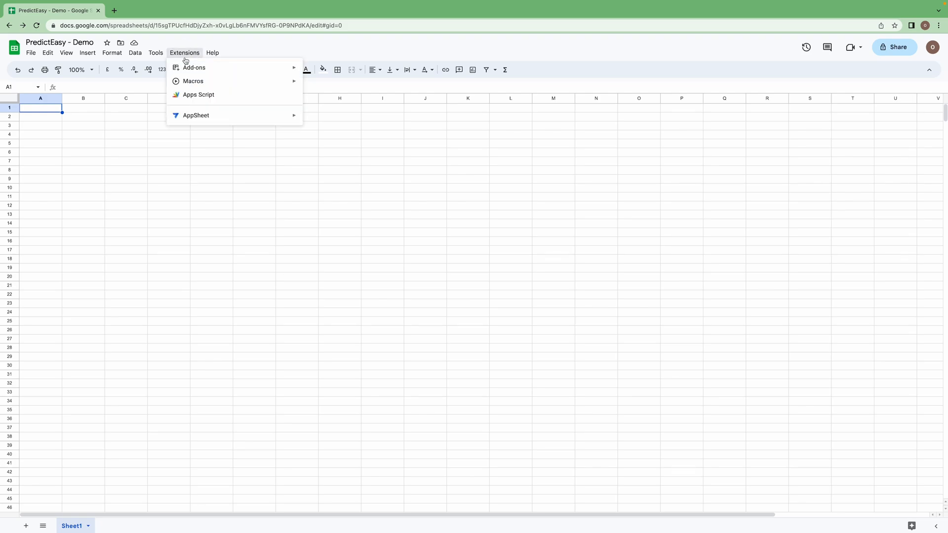
mouse_move(193, 68)
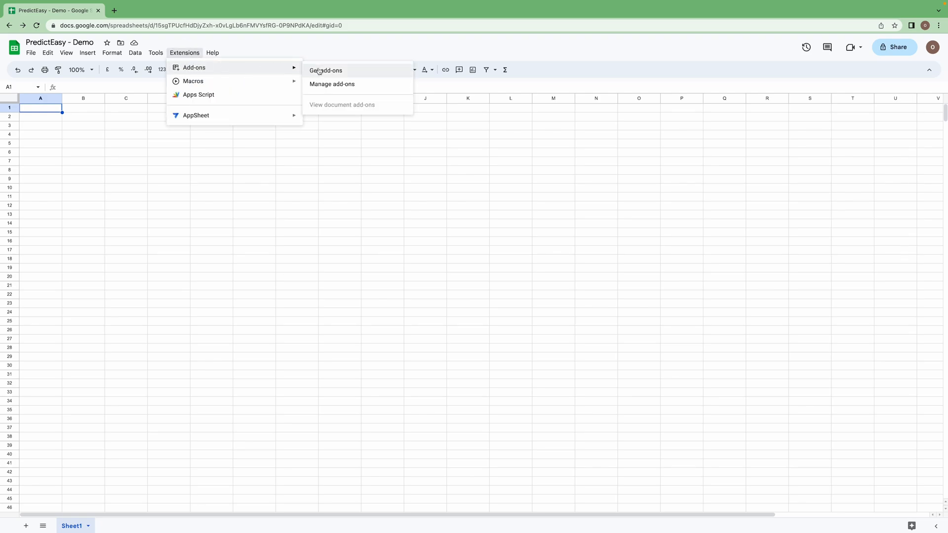
click(325, 70)
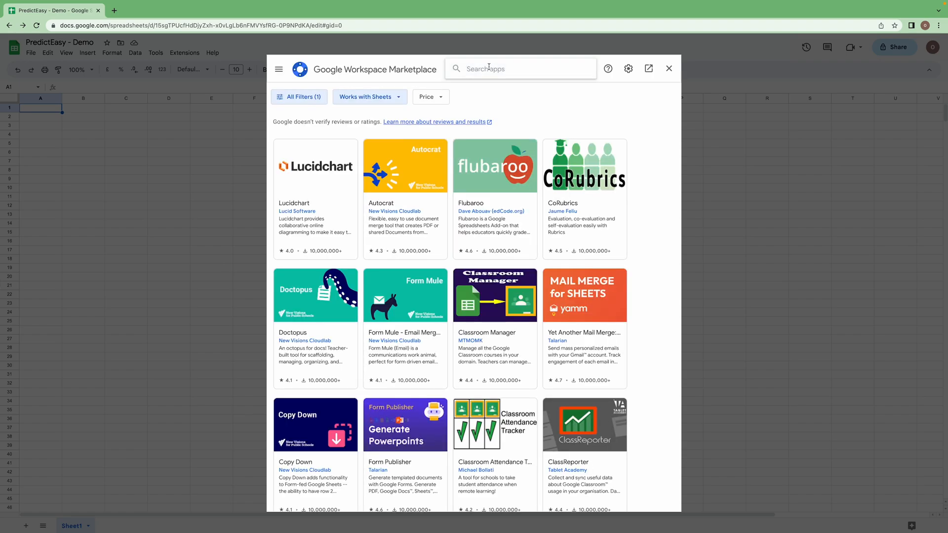
- Search 'Pred' and bring up the PredictEasy add-on listing for installation
text(Pred)
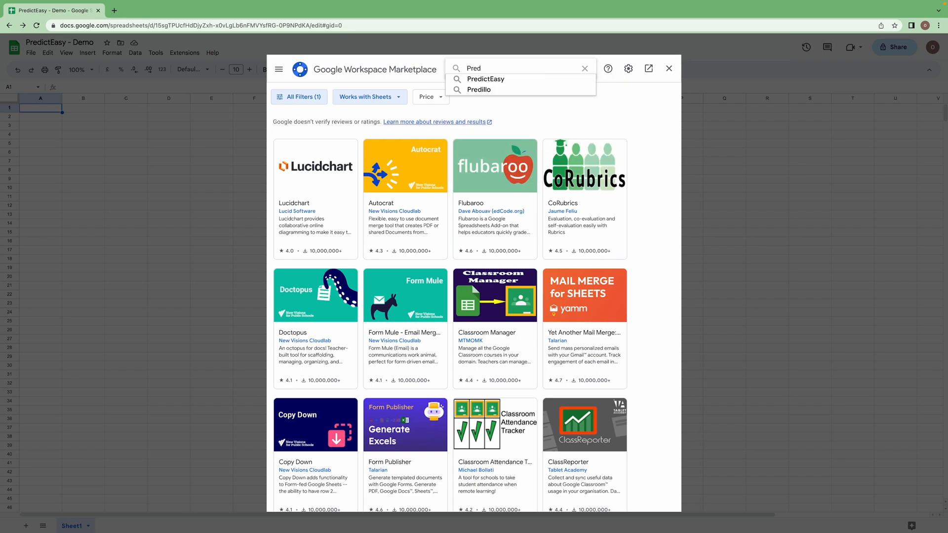
click(485, 79)
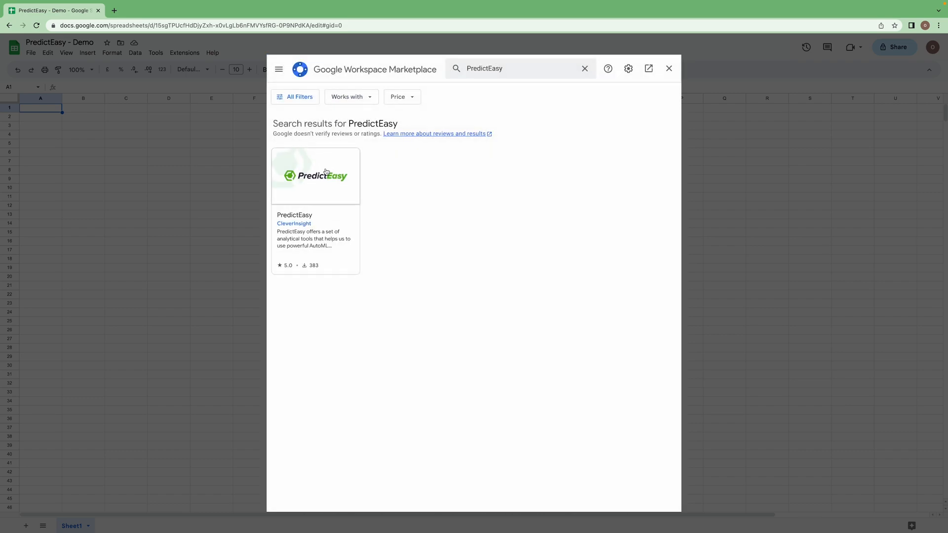
click(315, 175)
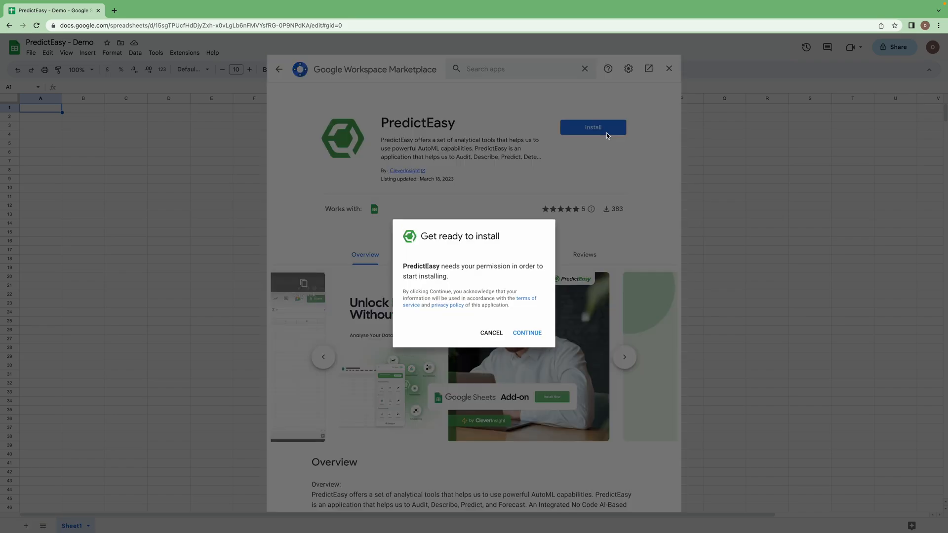
- Grant PredictEasy account access, finish the install and close the marketplace
click(526, 333)
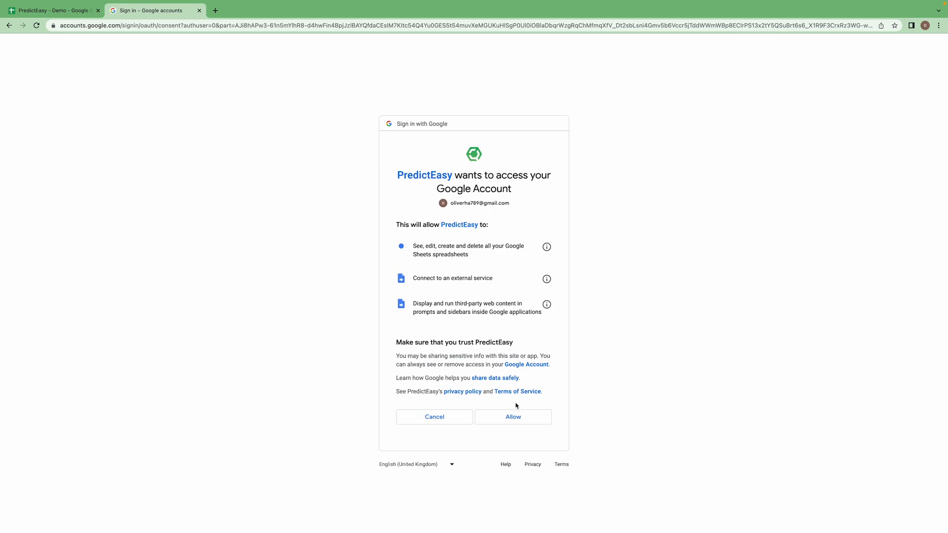
click(512, 417)
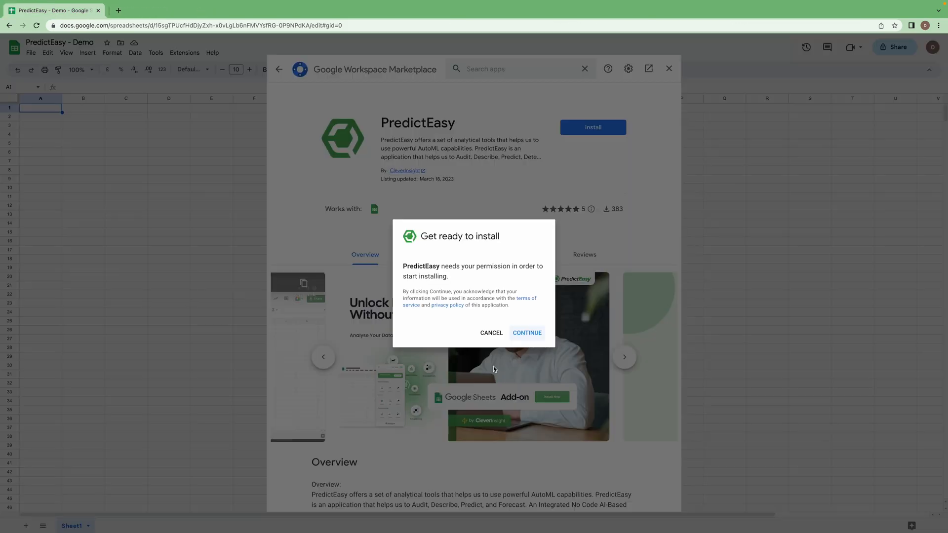
click(526, 333)
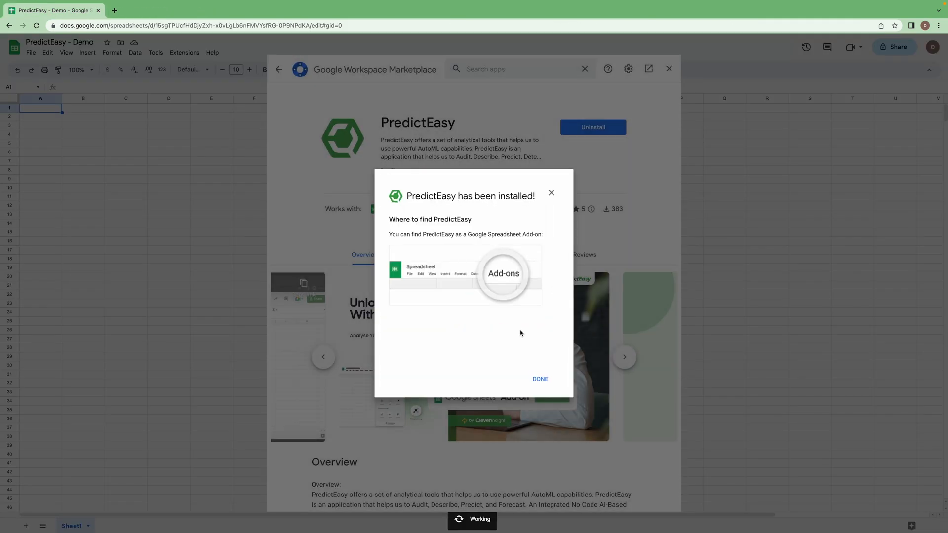
click(539, 379)
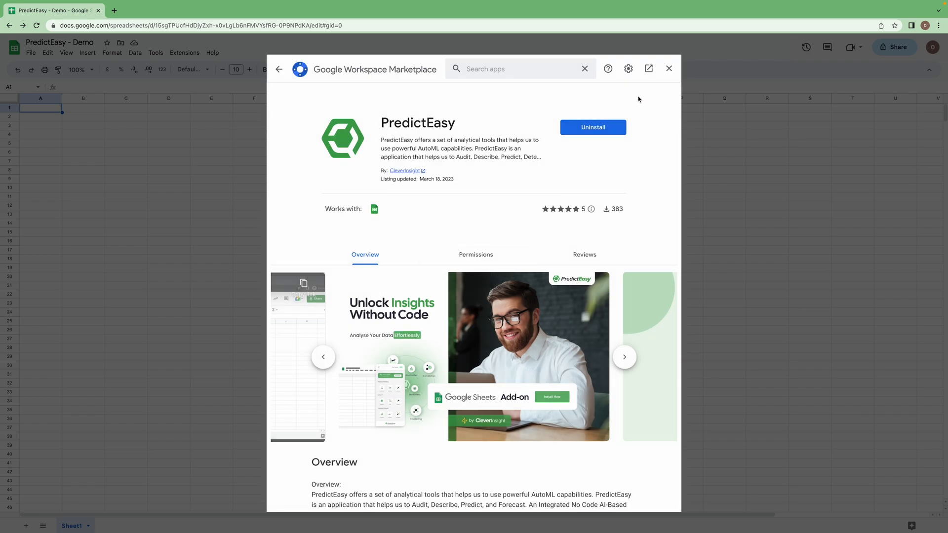
click(668, 68)
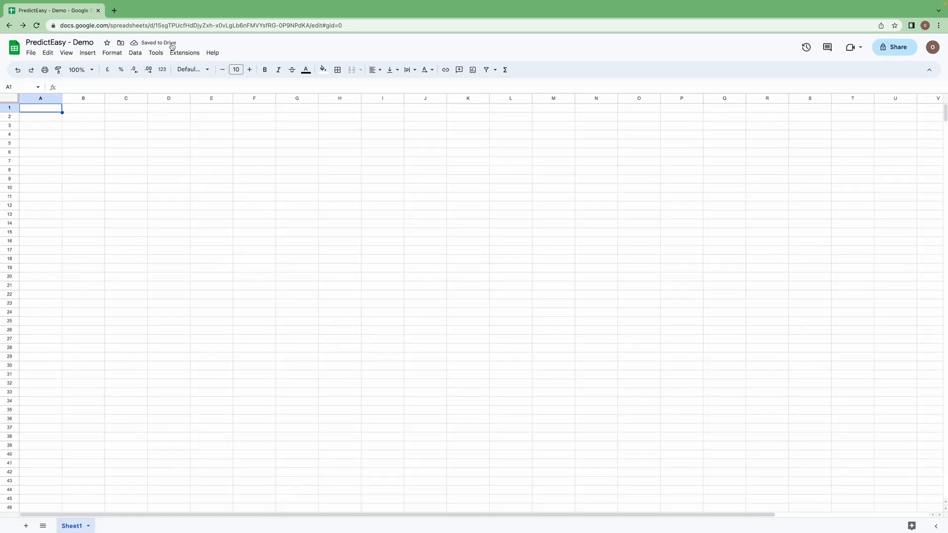
- Start PredictEasy from the Extensions menu so its welcome sidebar appears
click(184, 53)
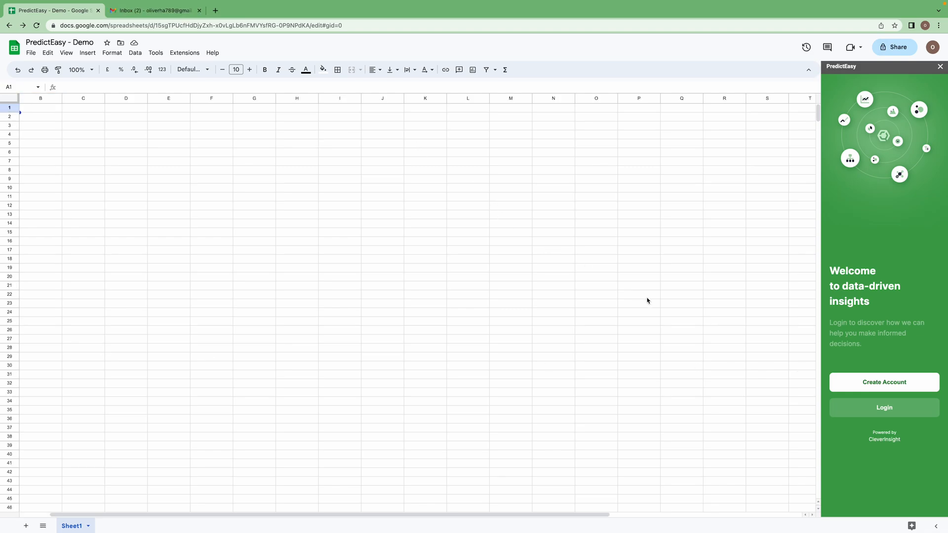
mouse_move(828, 374)
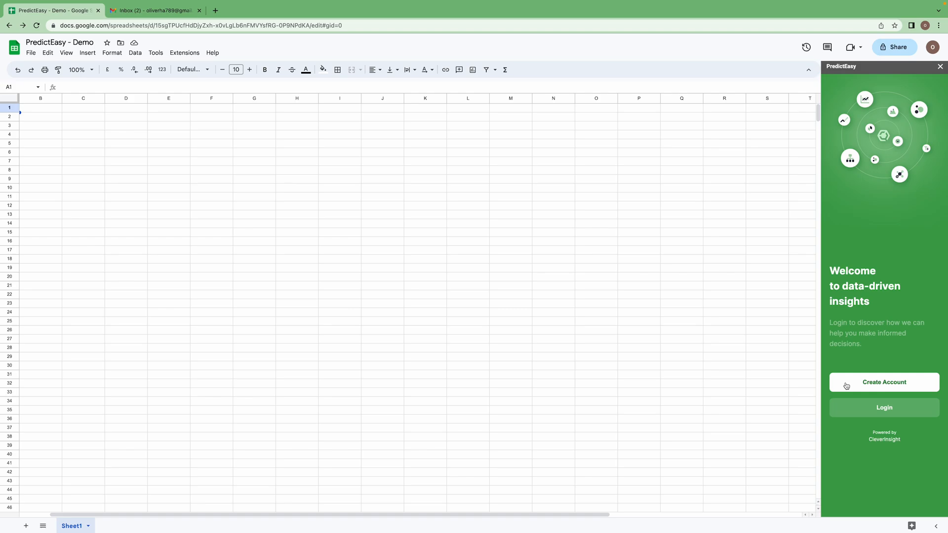
- Create a PredictEasy account for 'oliver' with CleverInsight as the organization
click(883, 382)
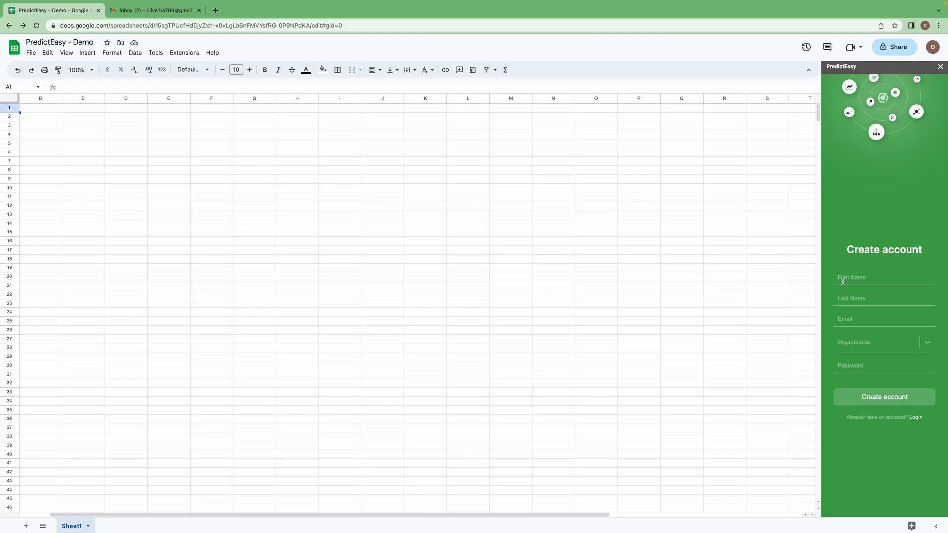
text(oliver)
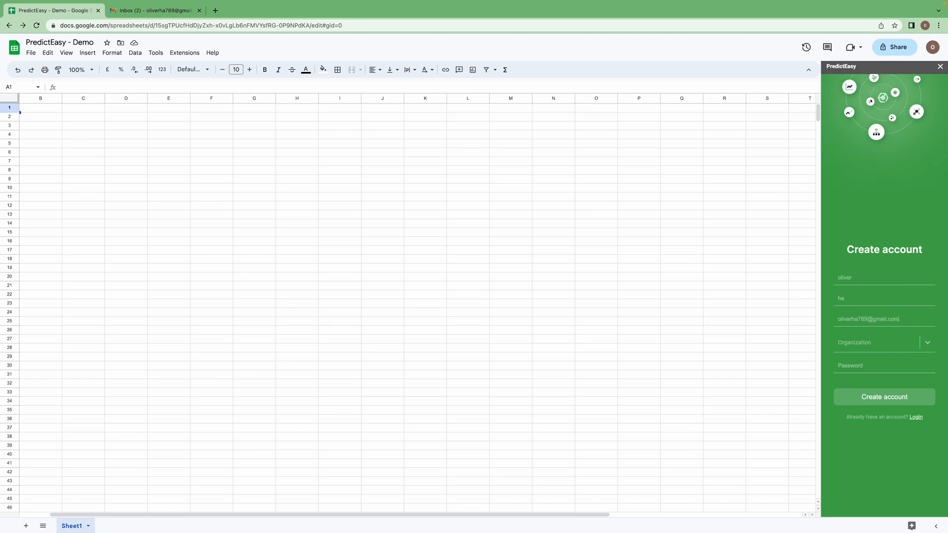
click(884, 343)
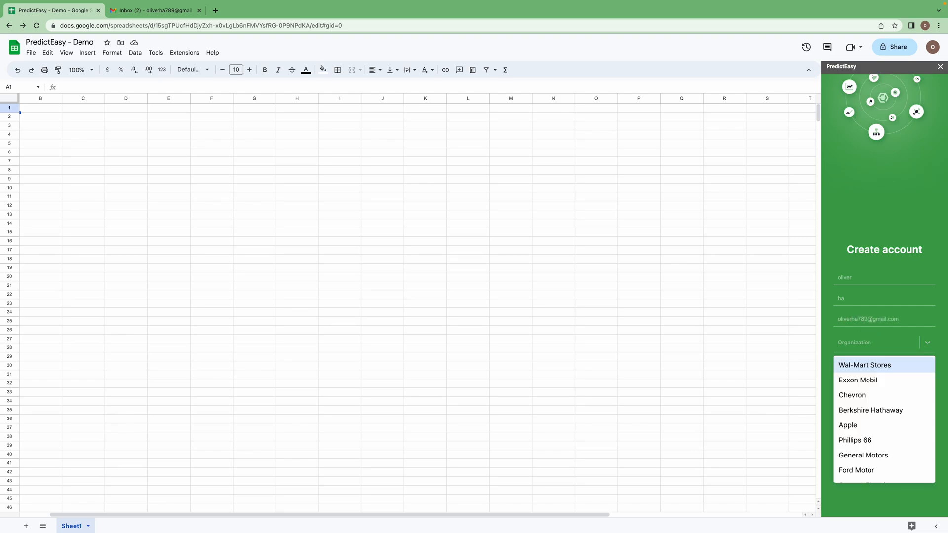
text(clever)
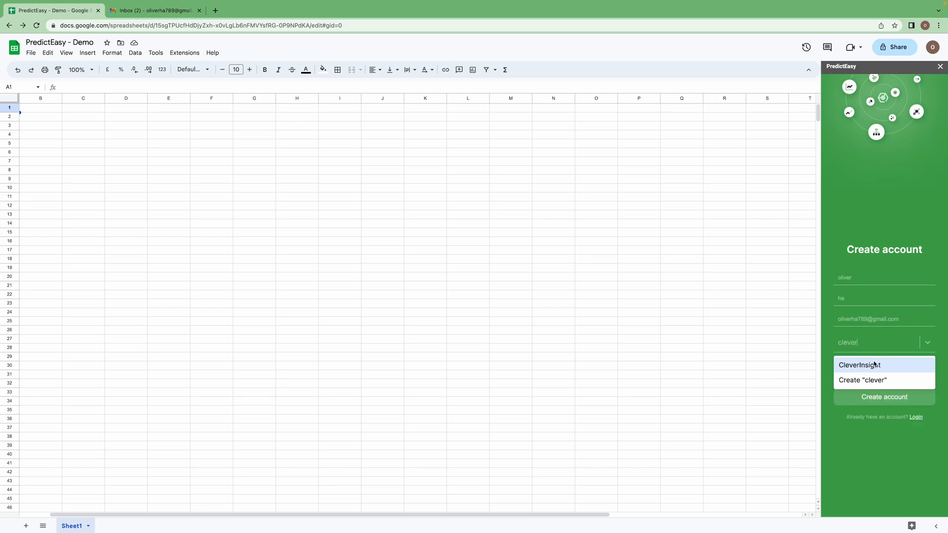
click(859, 365)
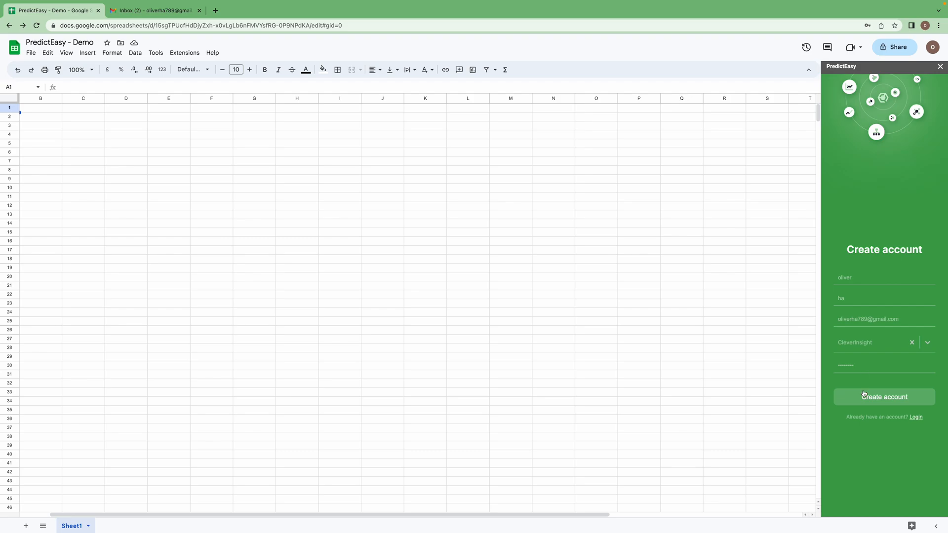
click(883, 397)
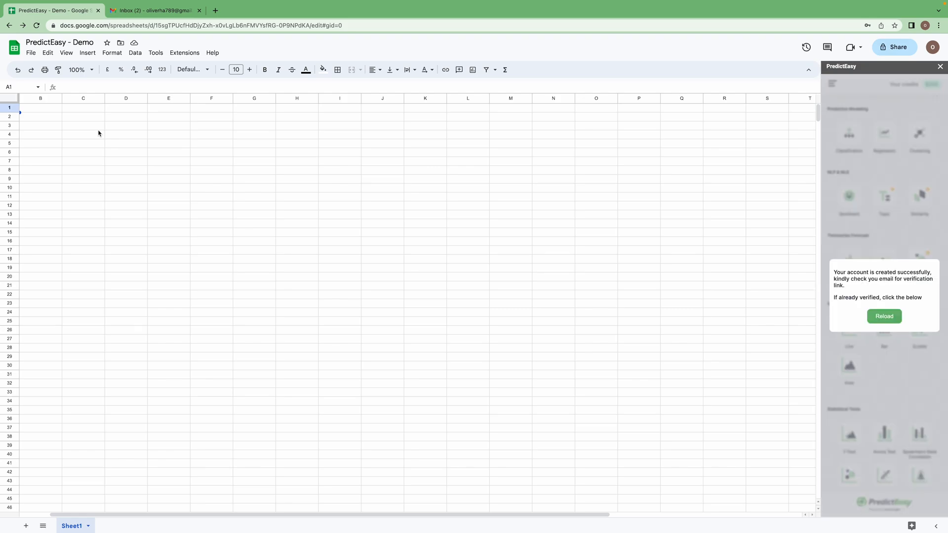
- Follow the verification link in the Welcome To CleverInsight email, then return to the sheet
click(154, 10)
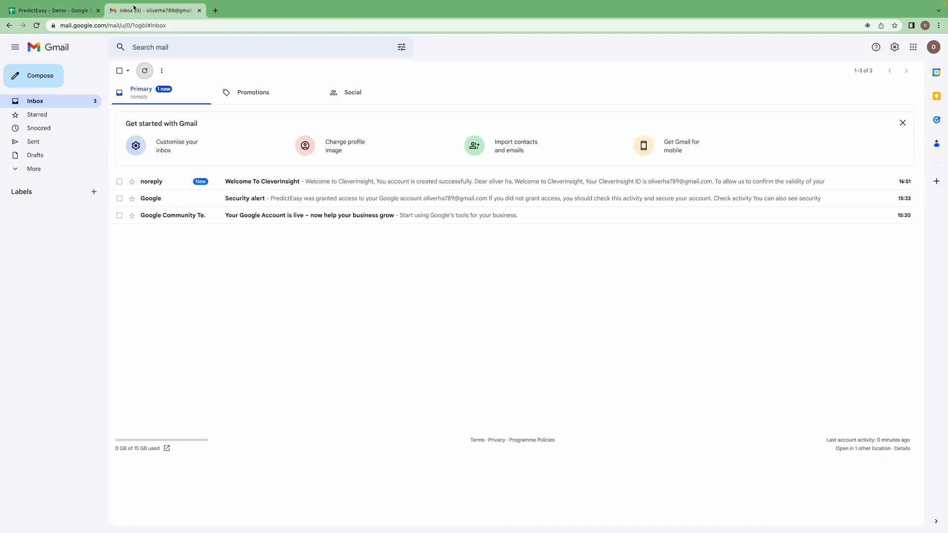
click(262, 182)
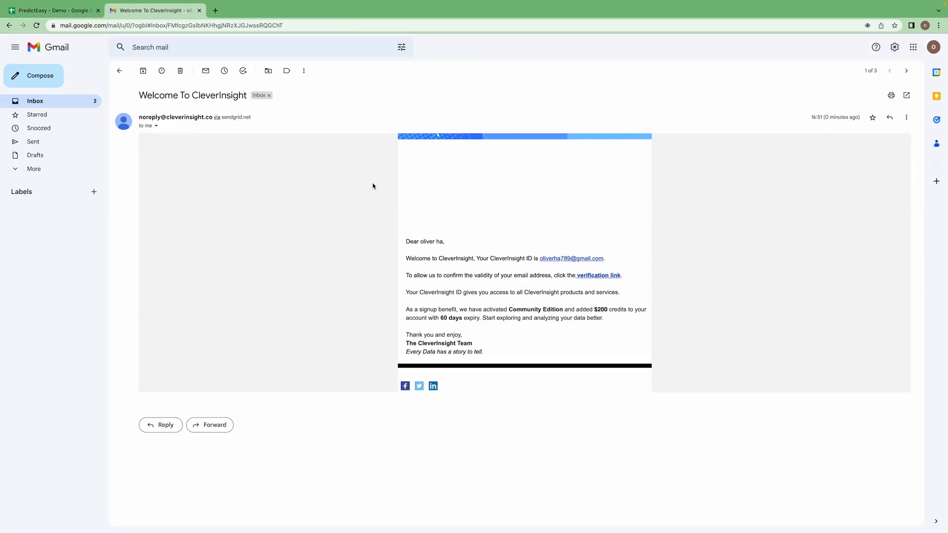
click(597, 275)
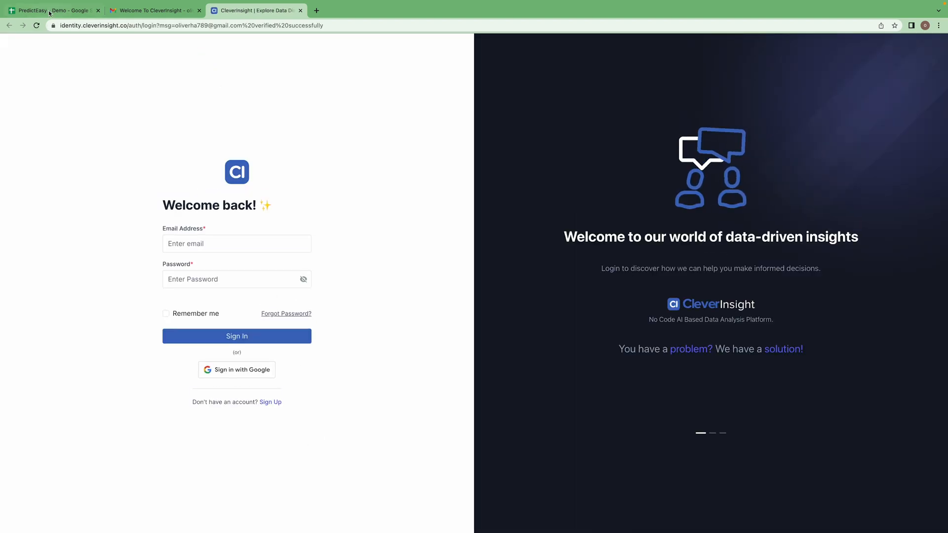
click(52, 10)
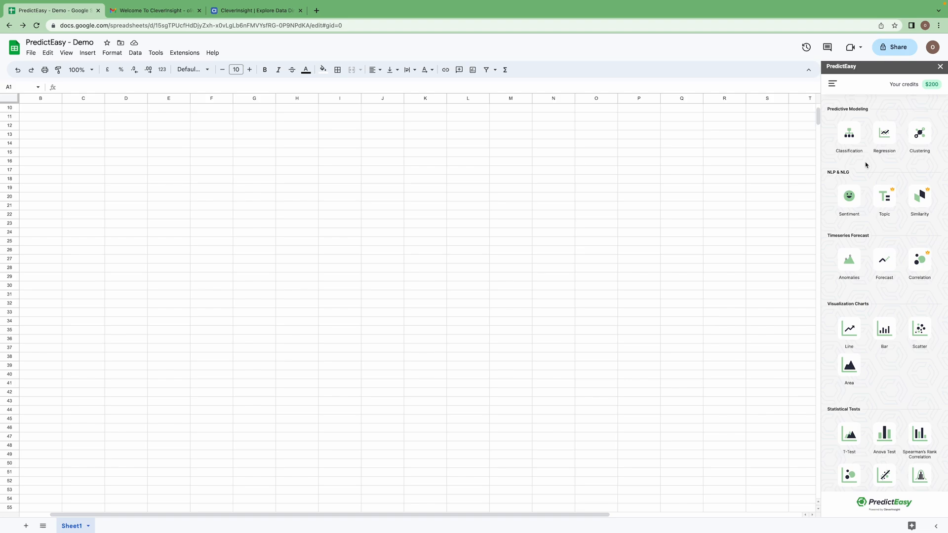
mouse_move(866, 188)
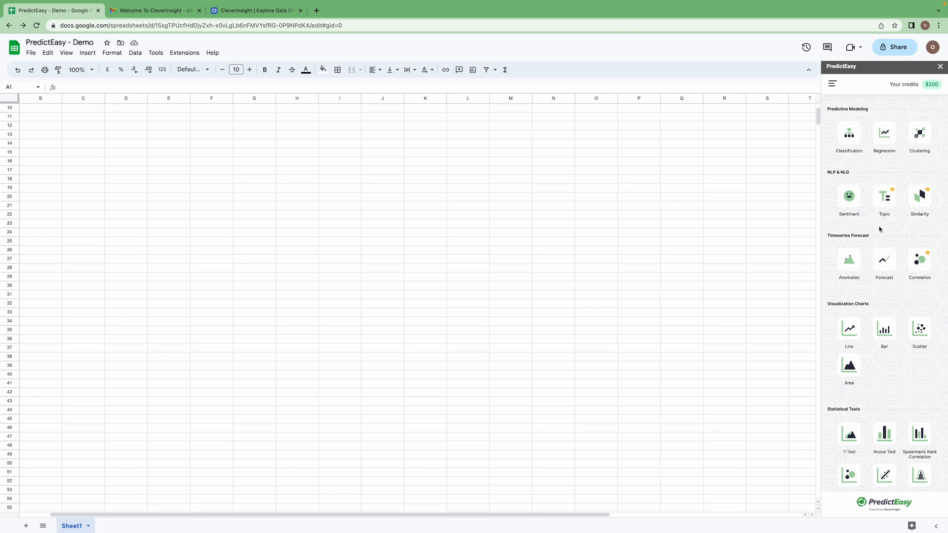
mouse_move(881, 236)
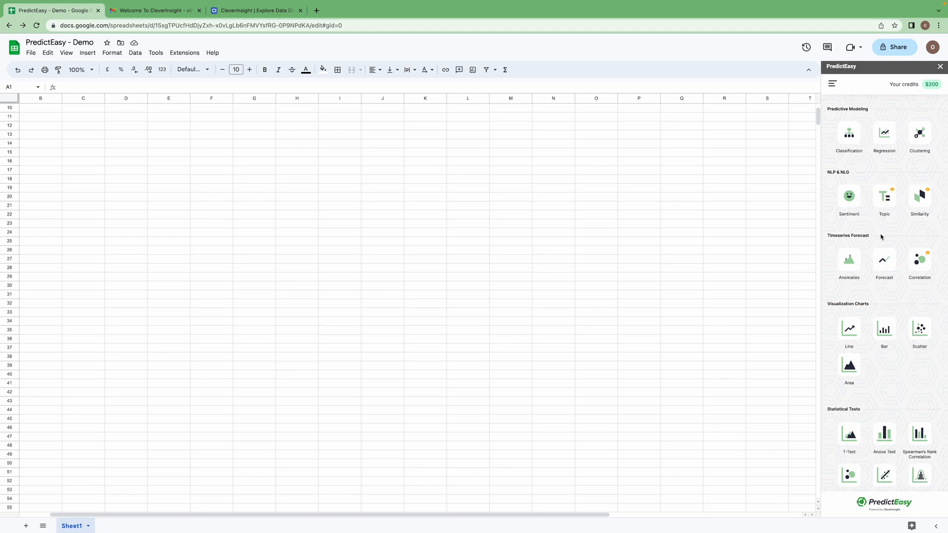
- Scroll the sidebar past the statistical tests down to the Datasets section
scroll(down, 3)
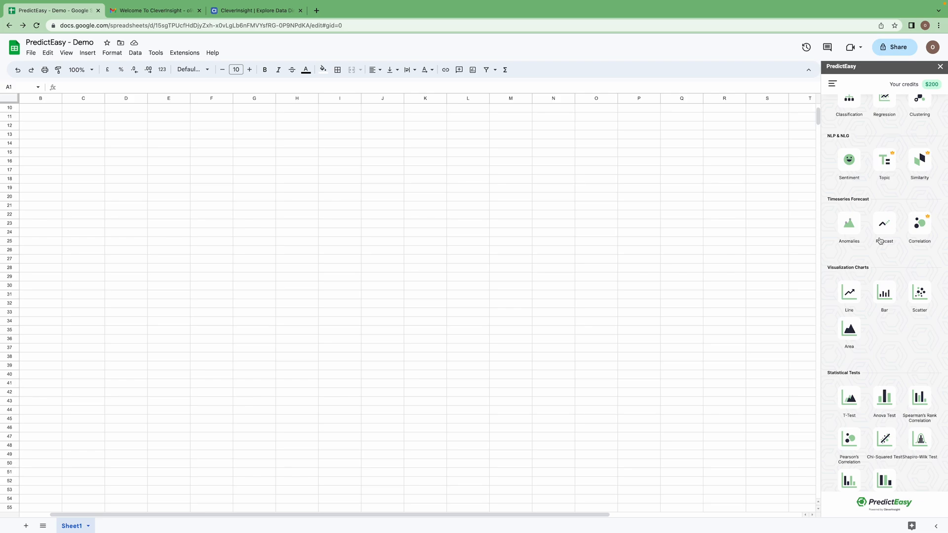
mouse_move(886, 337)
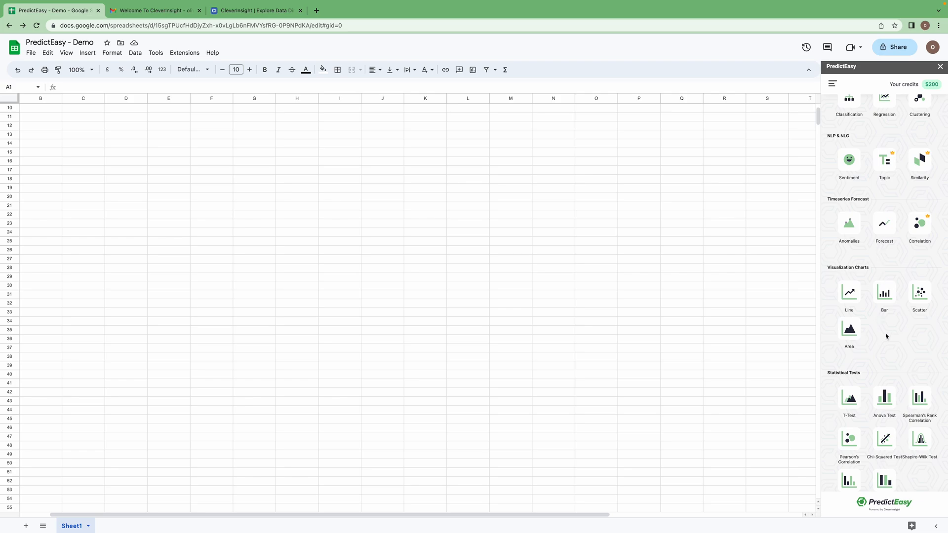
scroll(down, 3)
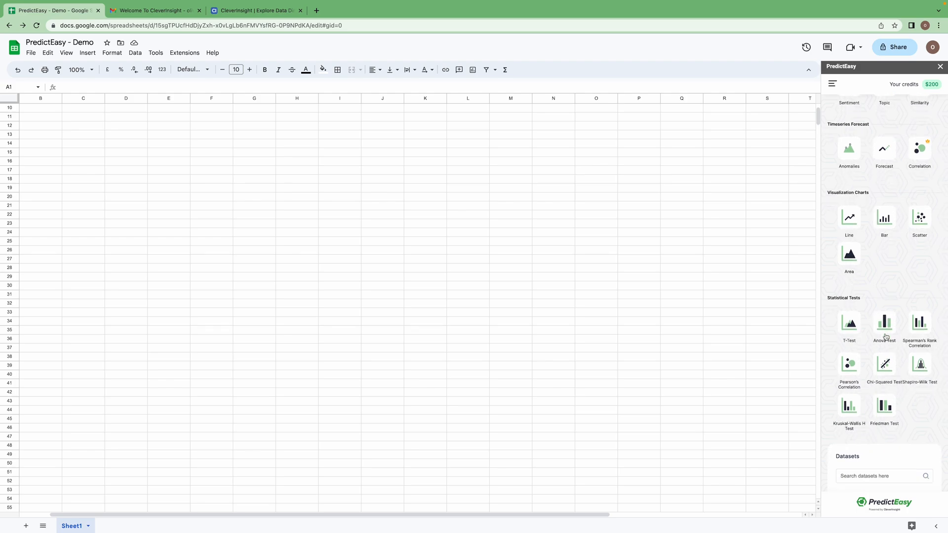
mouse_move(877, 349)
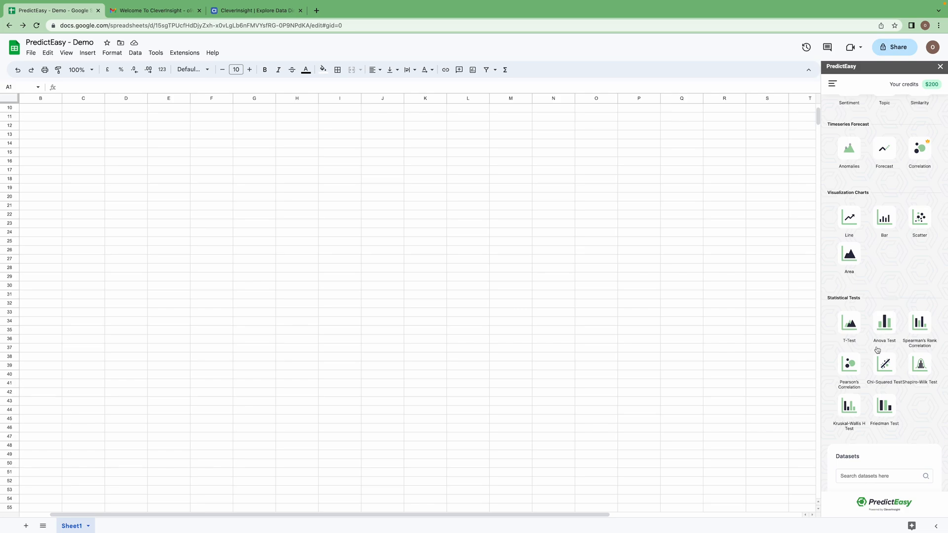
scroll(down, 3)
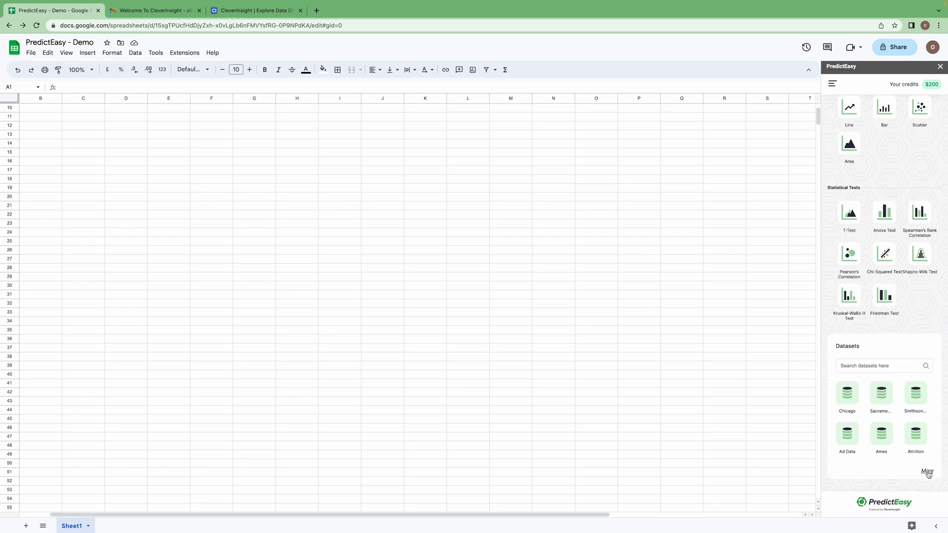
- Show the full sample dataset list including Biomass, Car Prices and Lending Club
click(927, 471)
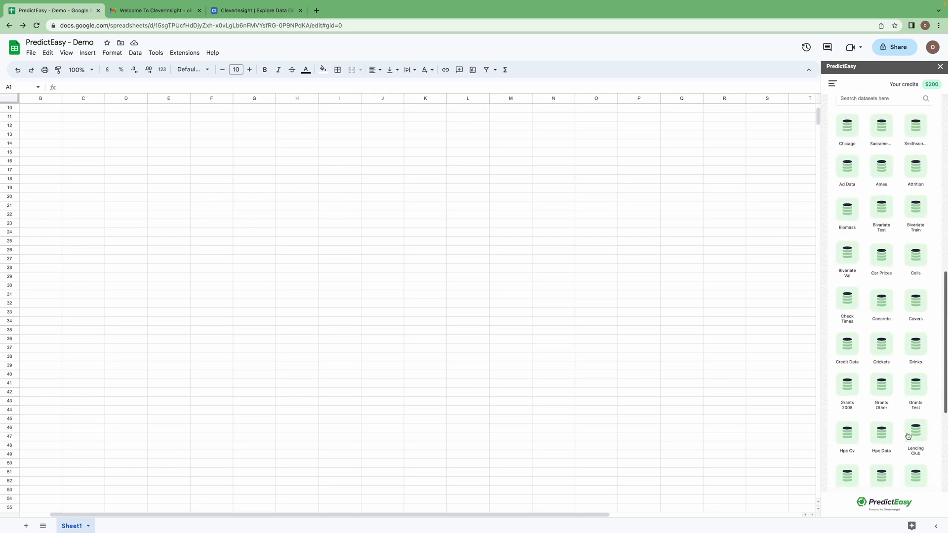